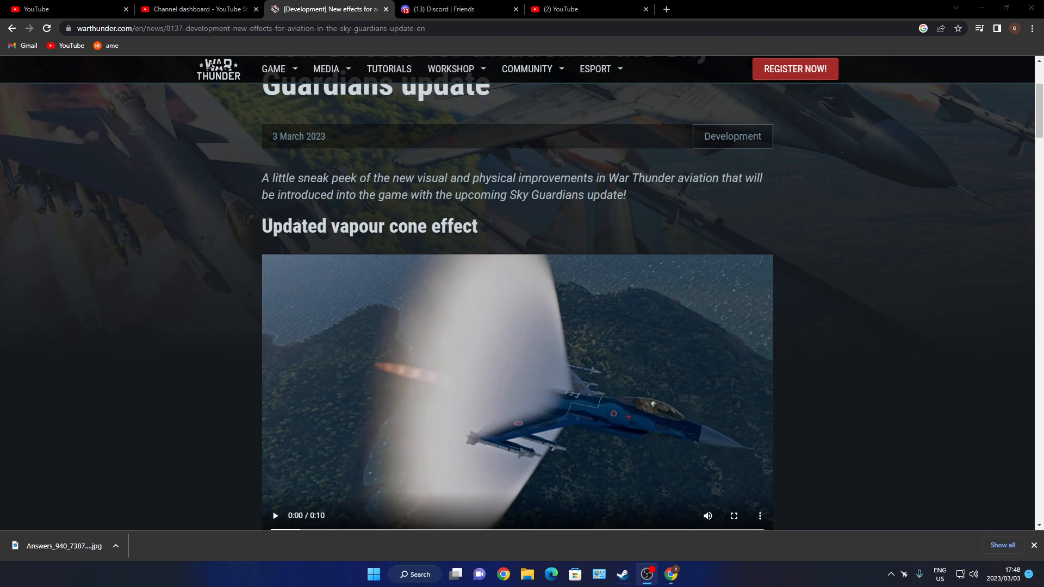
- Watch the updated vapour cone effect video full-screen and return to the article
{"action": "scroll", "scroll_direction": "down", "scroll_amount": 3}
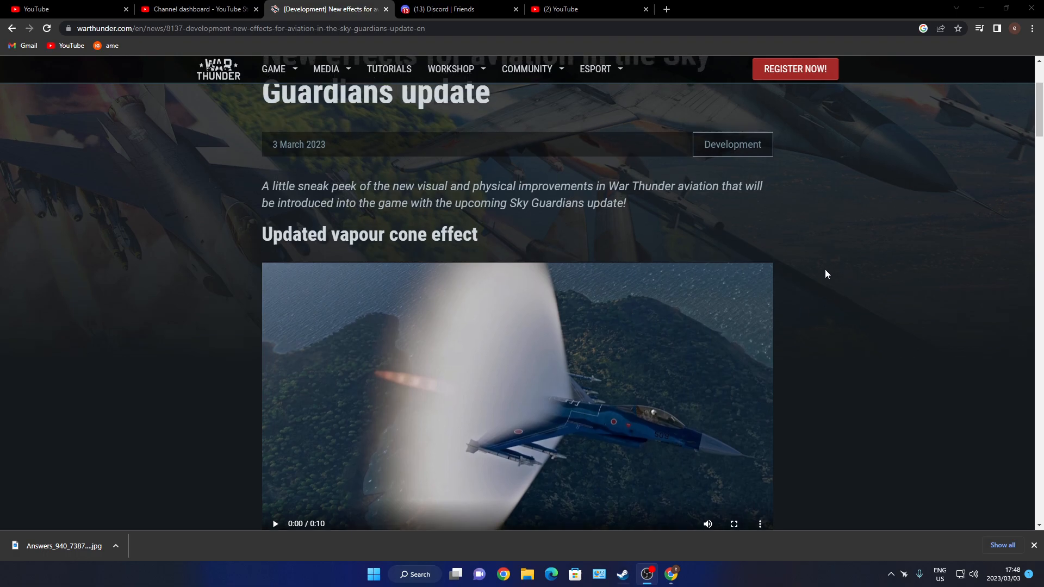
{"action": "scroll", "scroll_direction": "up", "scroll_amount": 3}
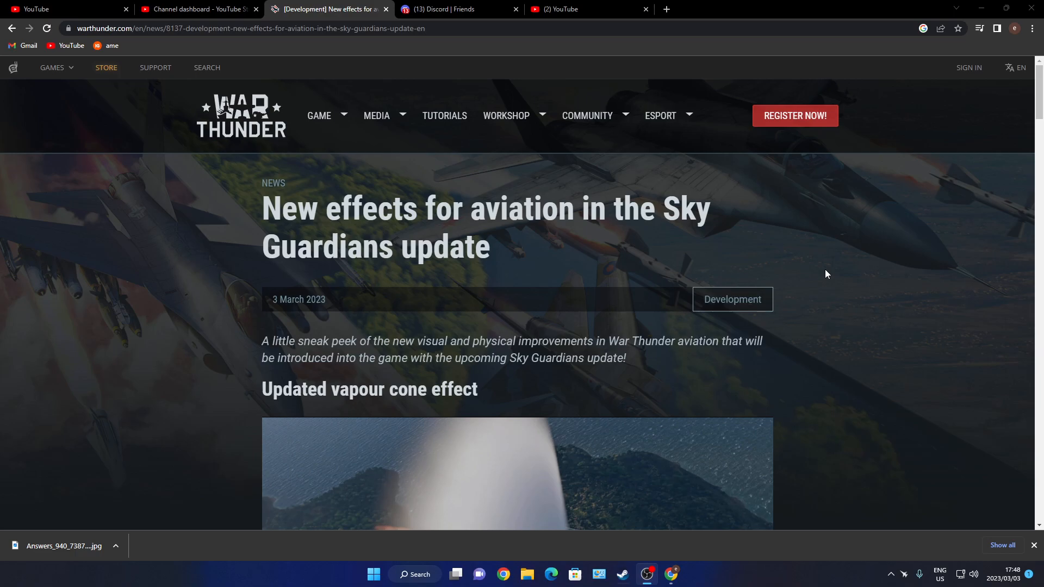
{"action": "scroll", "scroll_direction": "down", "scroll_amount": 3}
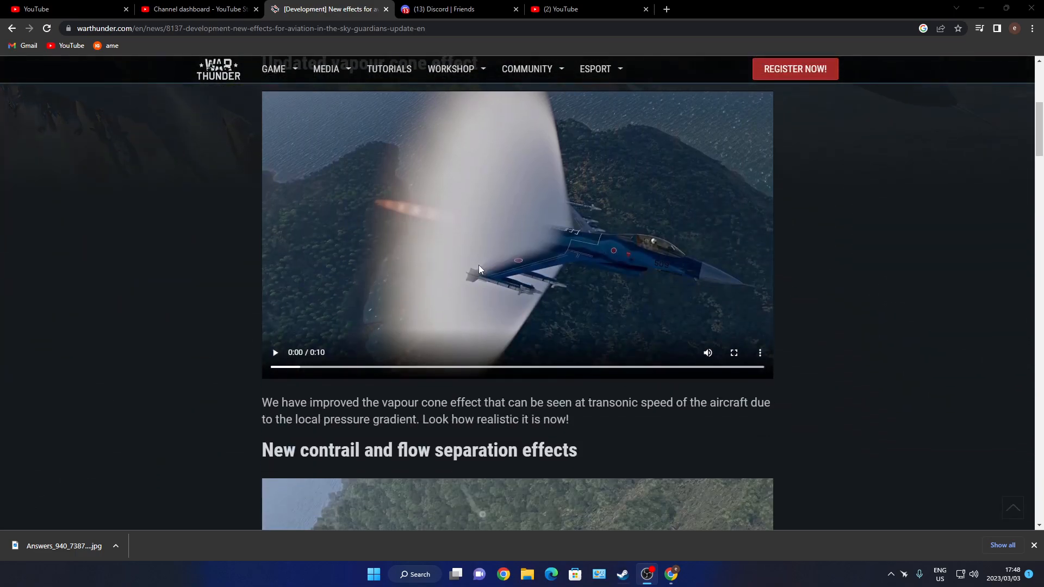
{"action": "left_click", "coordinate": [732, 352]}
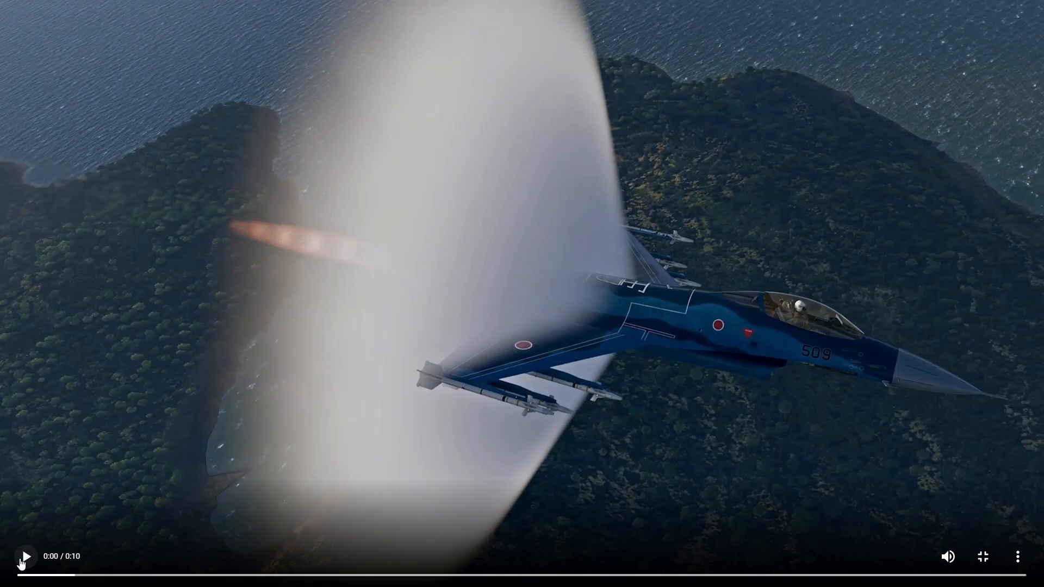
{"action": "left_click", "coordinate": [23, 557]}
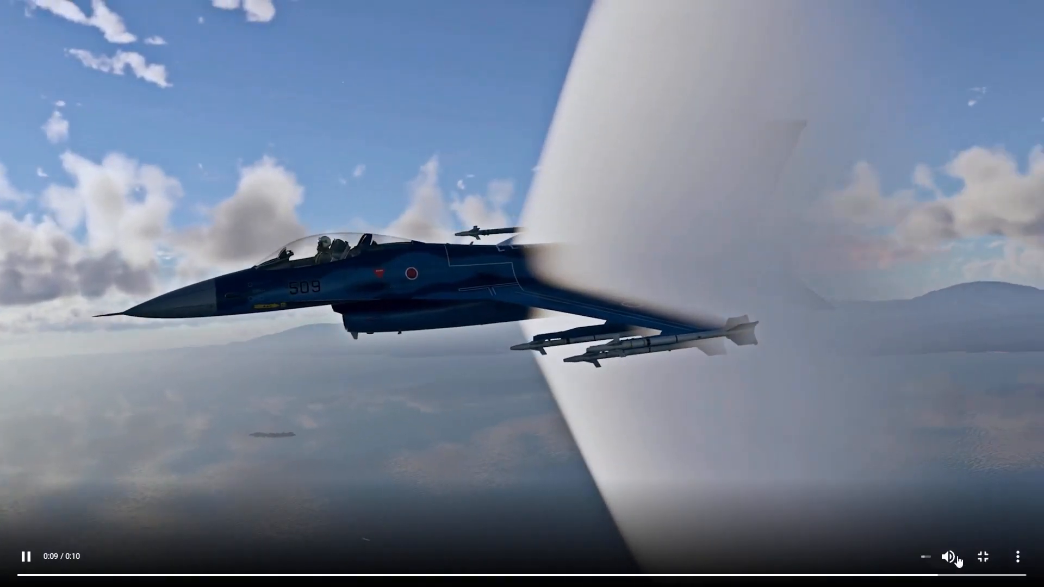
{"action": "left_click", "coordinate": [983, 556]}
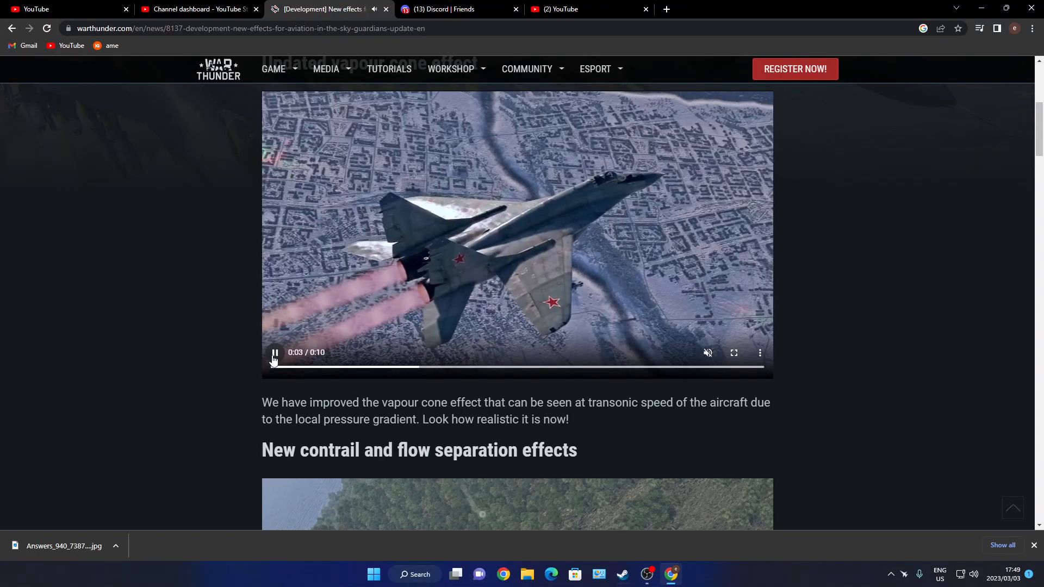
- Pause the vapour cone video, then watch the contrail and flow separation video full-screen and pause it
{"action": "left_click", "coordinate": [274, 352]}
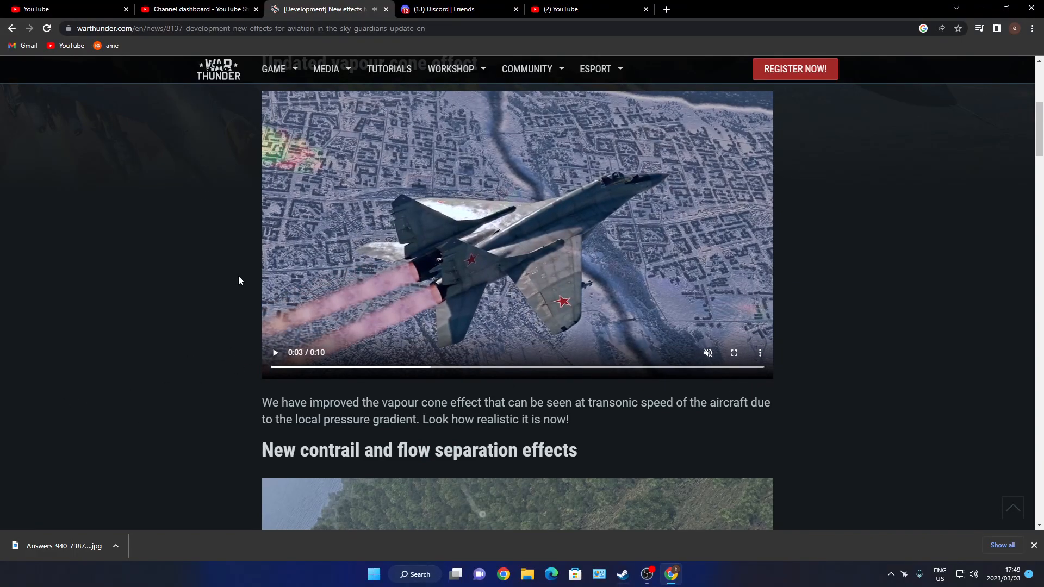
{"action": "mouse_move", "coordinate": [935, 429]}
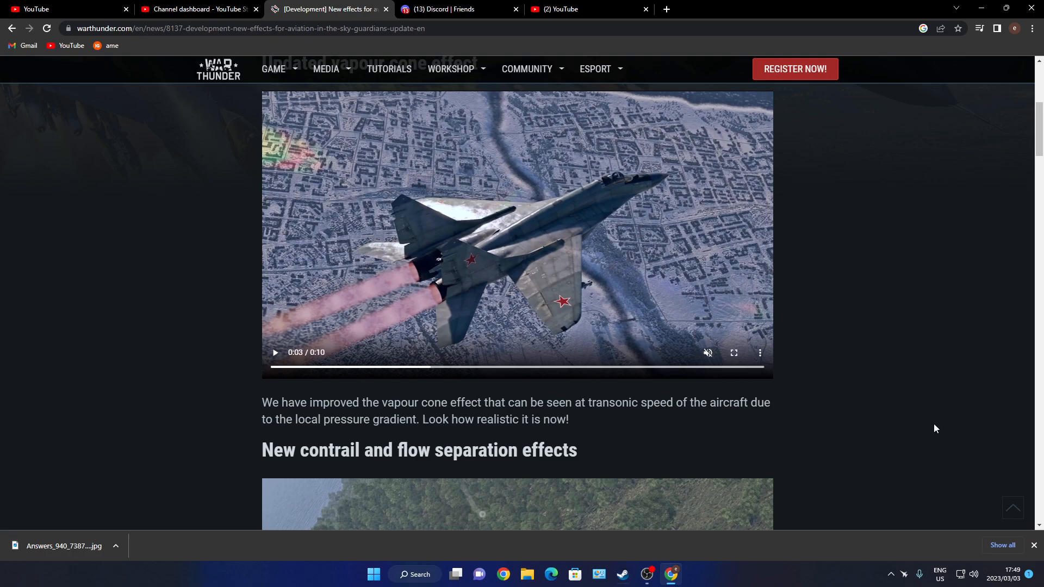
{"action": "scroll", "scroll_direction": "down", "scroll_amount": 3}
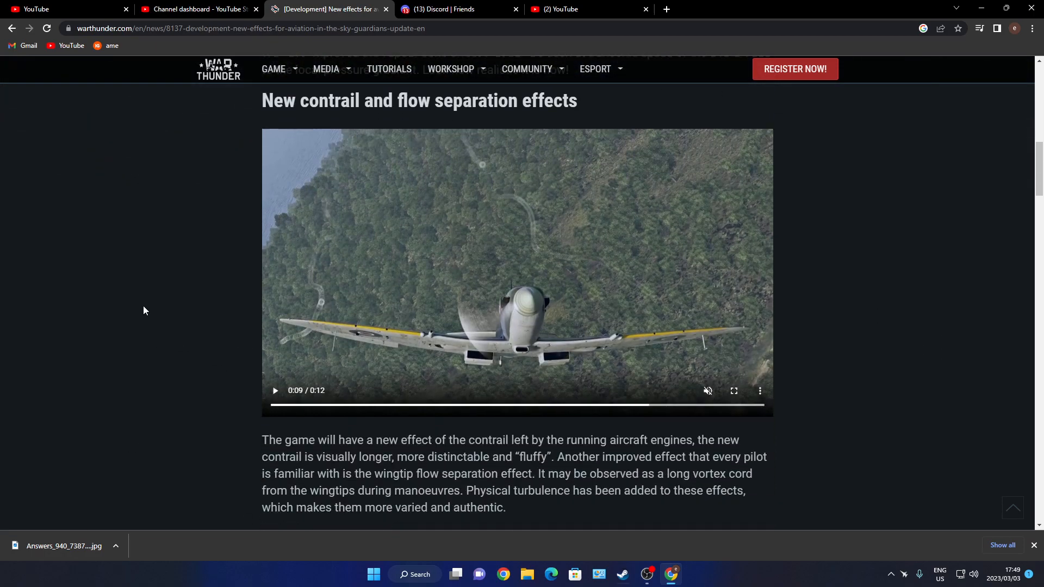
{"action": "scroll", "scroll_direction": "down", "scroll_amount": 3}
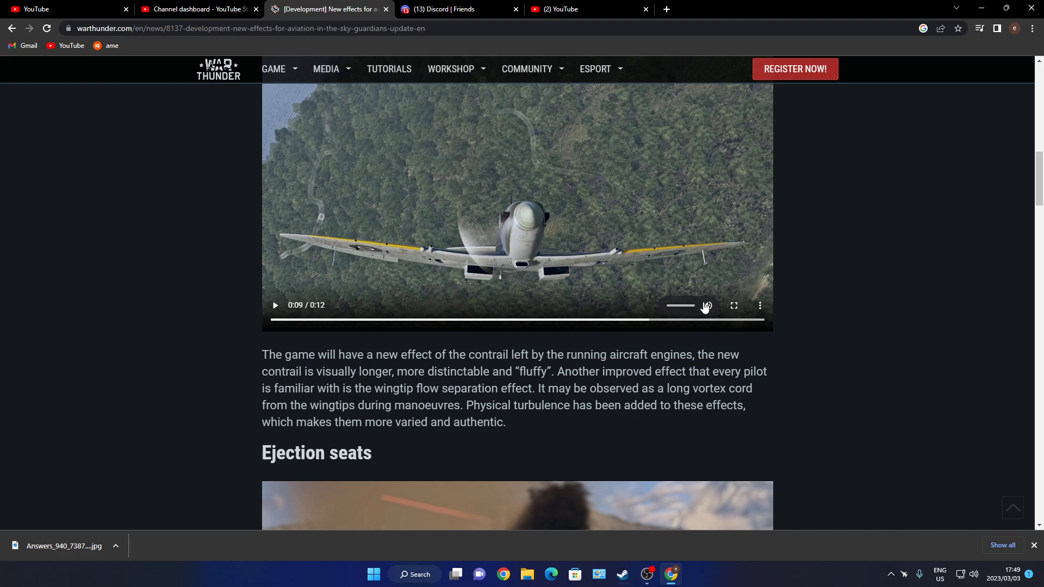
{"action": "left_click", "coordinate": [732, 305]}
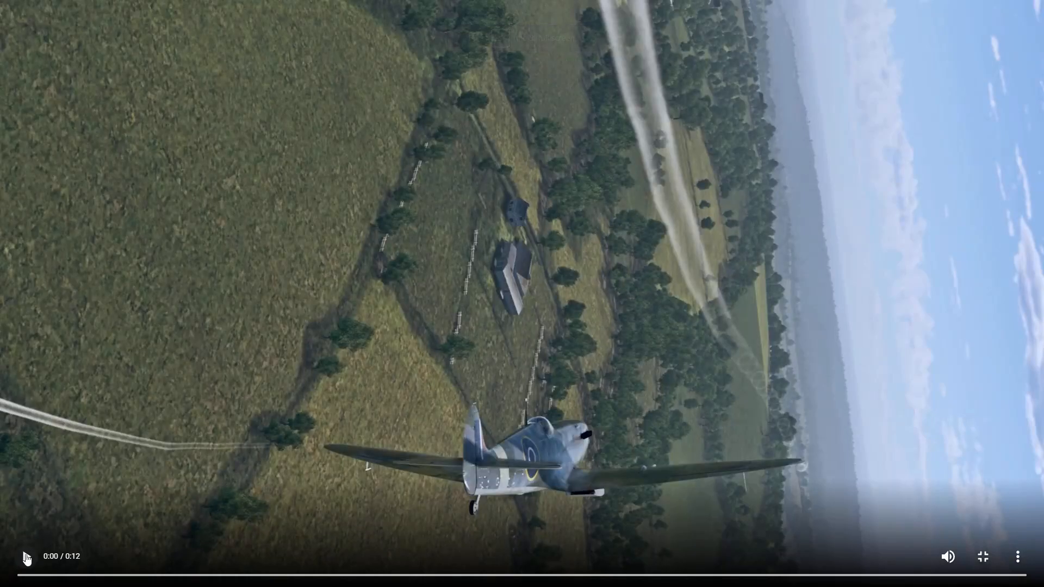
{"action": "left_click", "coordinate": [25, 556]}
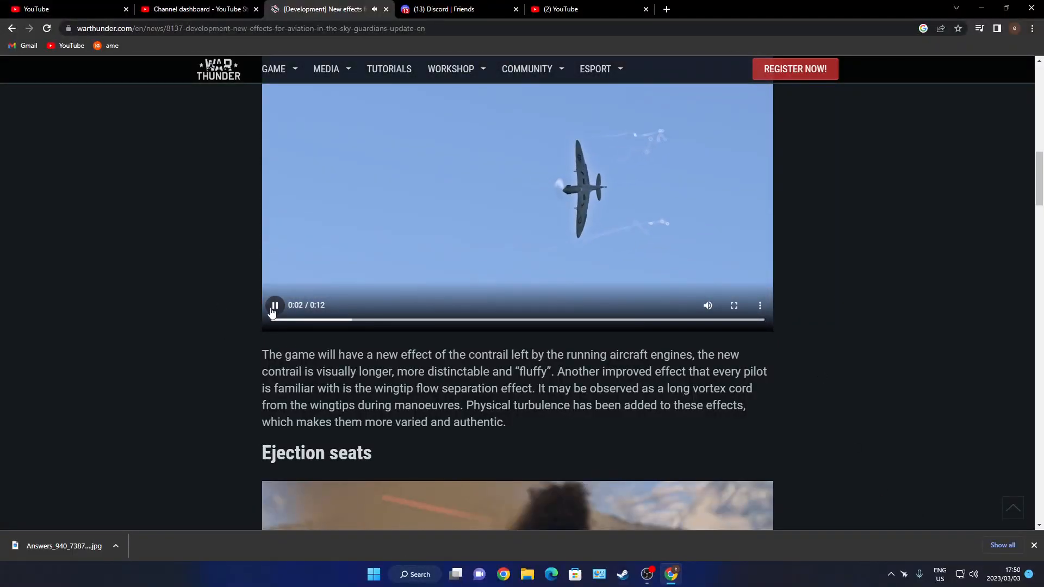
{"action": "left_click", "coordinate": [275, 305]}
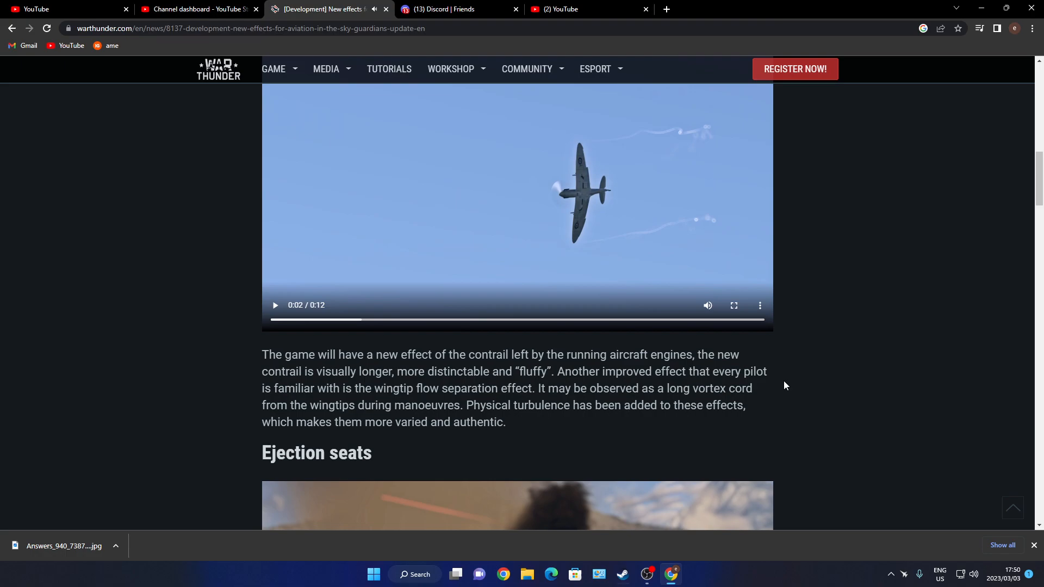
{"action": "mouse_move", "coordinate": [593, 200]}
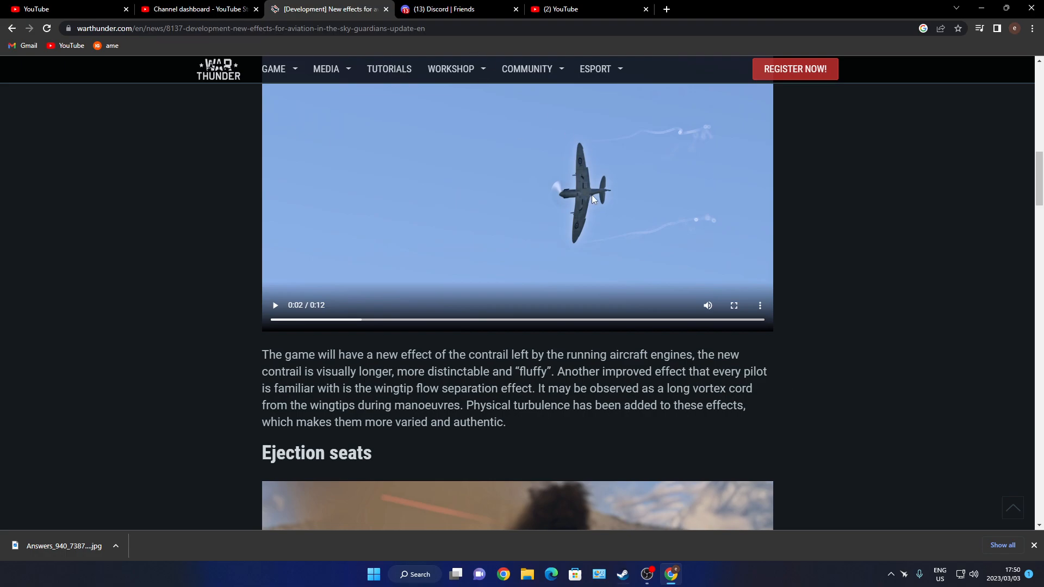
- Watch the ejection seats video full-screen, pause it, and reach the damage effects section
{"action": "scroll", "scroll_direction": "down", "scroll_amount": 3}
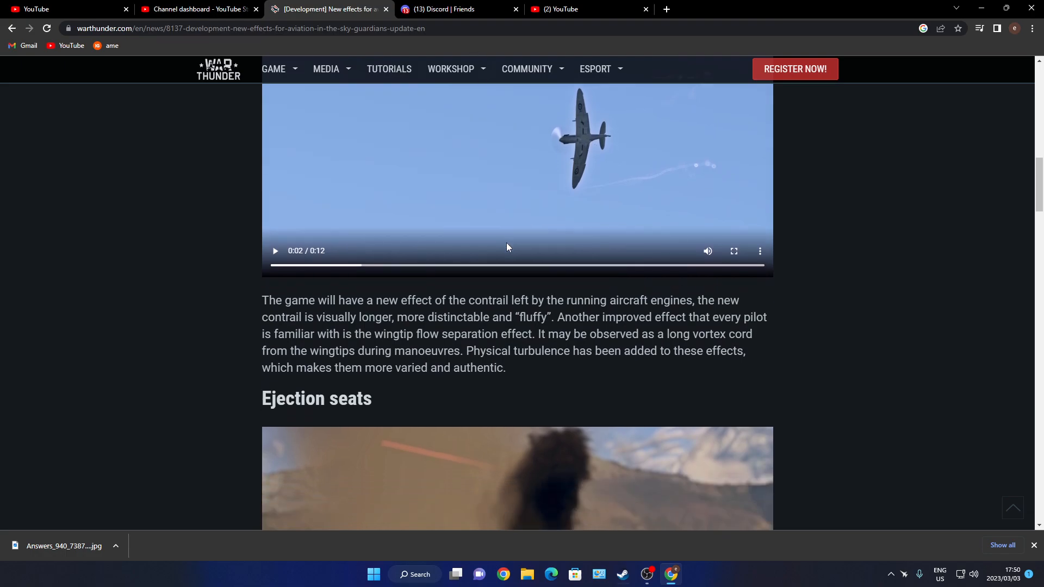
{"action": "scroll", "scroll_direction": "down", "scroll_amount": 3}
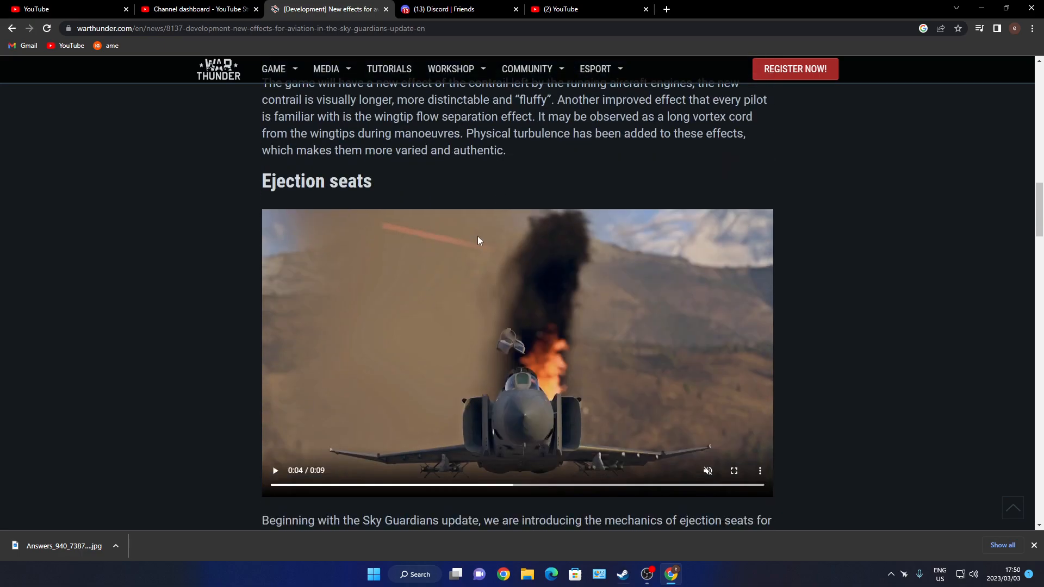
{"action": "scroll", "scroll_direction": "down", "scroll_amount": 3}
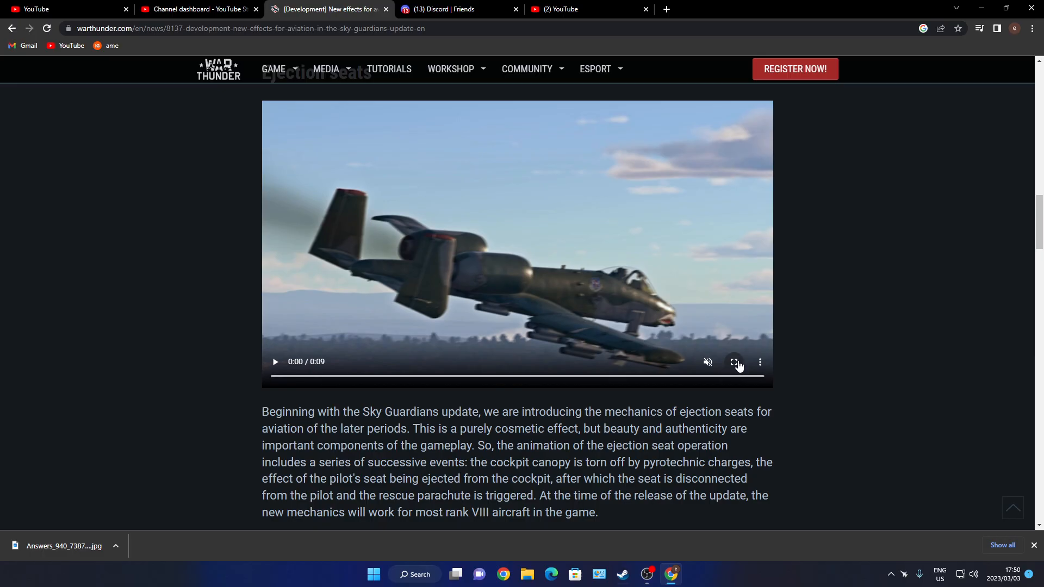
{"action": "left_click", "coordinate": [734, 361]}
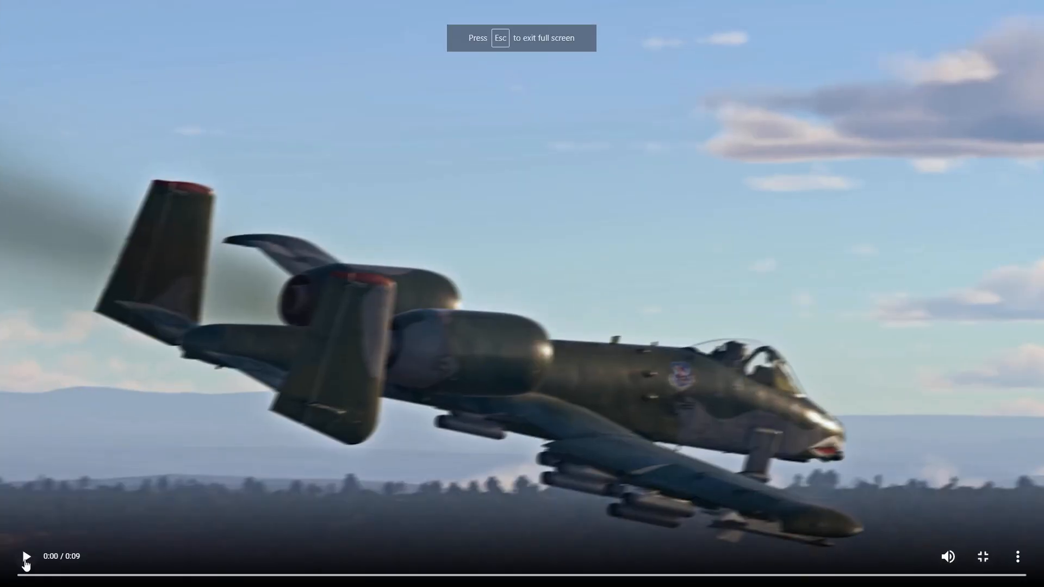
{"action": "left_click", "coordinate": [26, 556]}
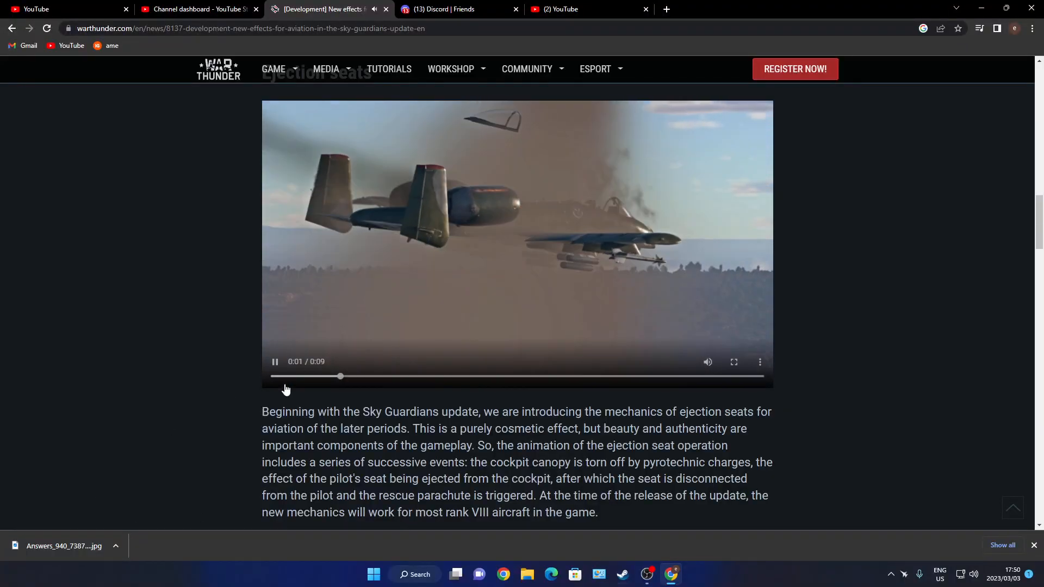
{"action": "left_click", "coordinate": [274, 361]}
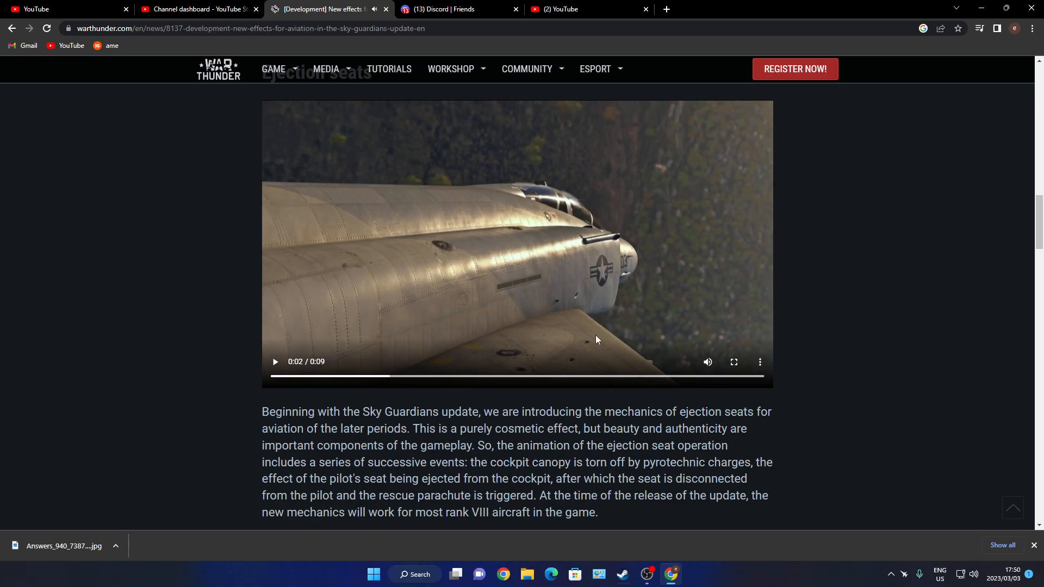
{"action": "mouse_move", "coordinate": [548, 283]}
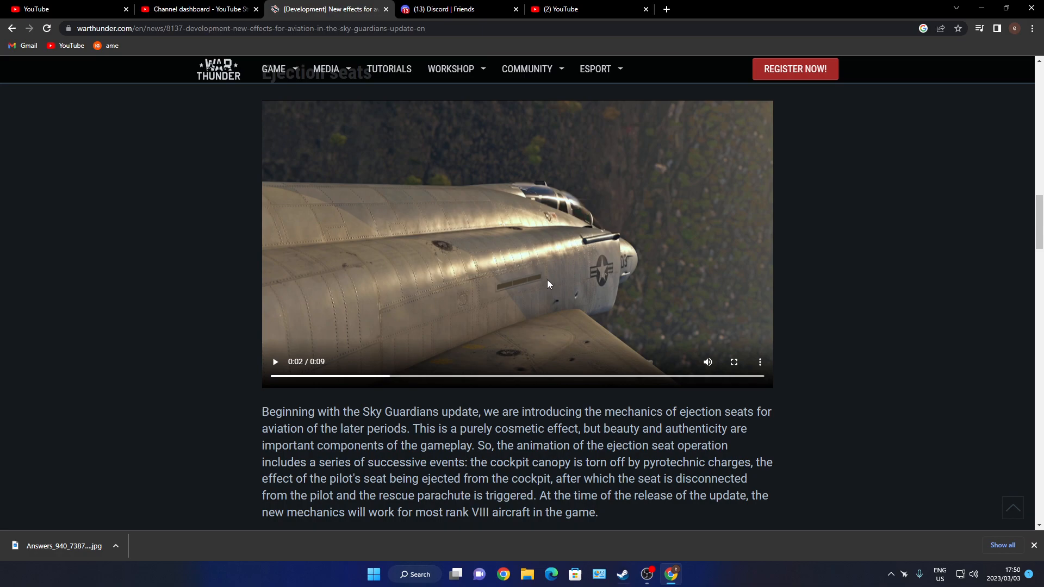
{"action": "mouse_move", "coordinate": [492, 267]}
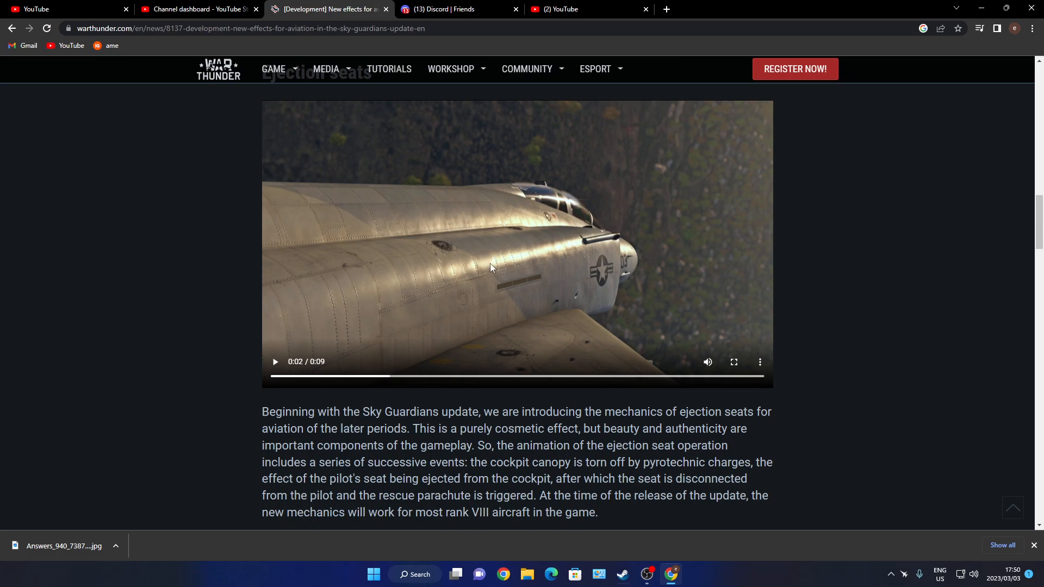
{"action": "scroll", "scroll_direction": "down", "scroll_amount": 3}
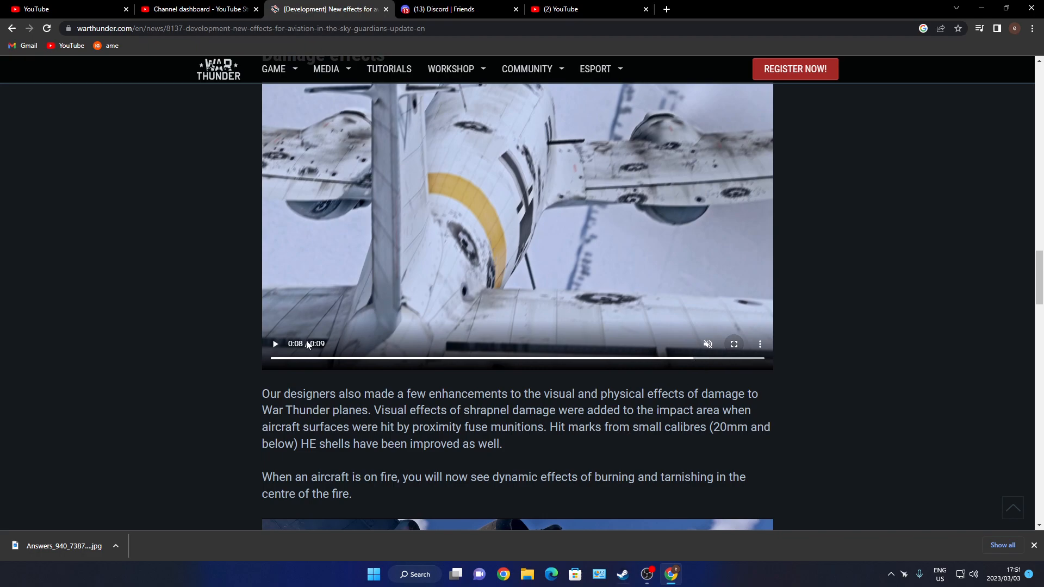
- Replay the damage-effects clip from the start full-screen with sound, pause it, and reach the fire video
{"action": "left_click", "coordinate": [273, 359]}
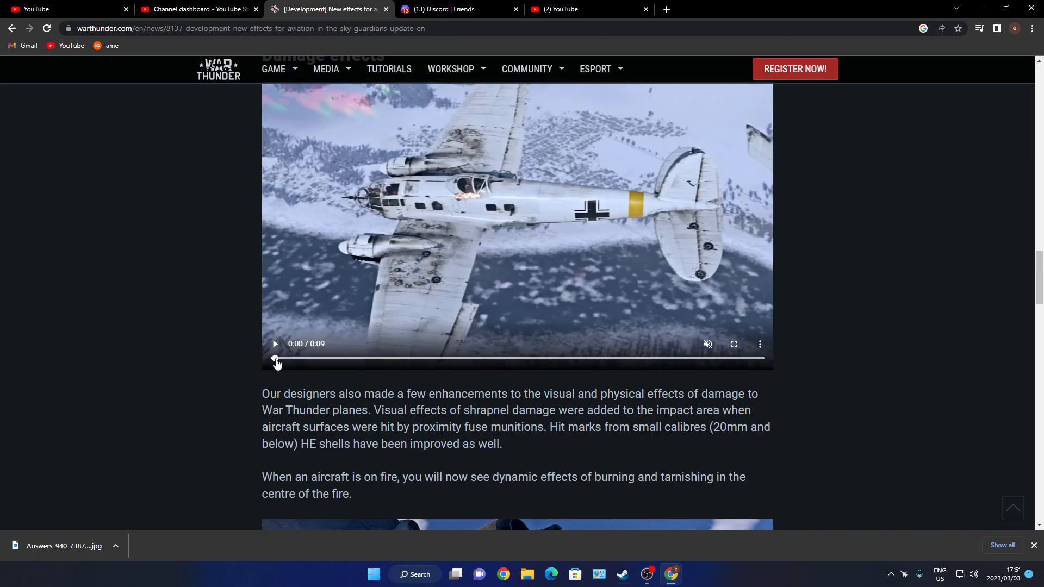
{"action": "left_click", "coordinate": [708, 345]}
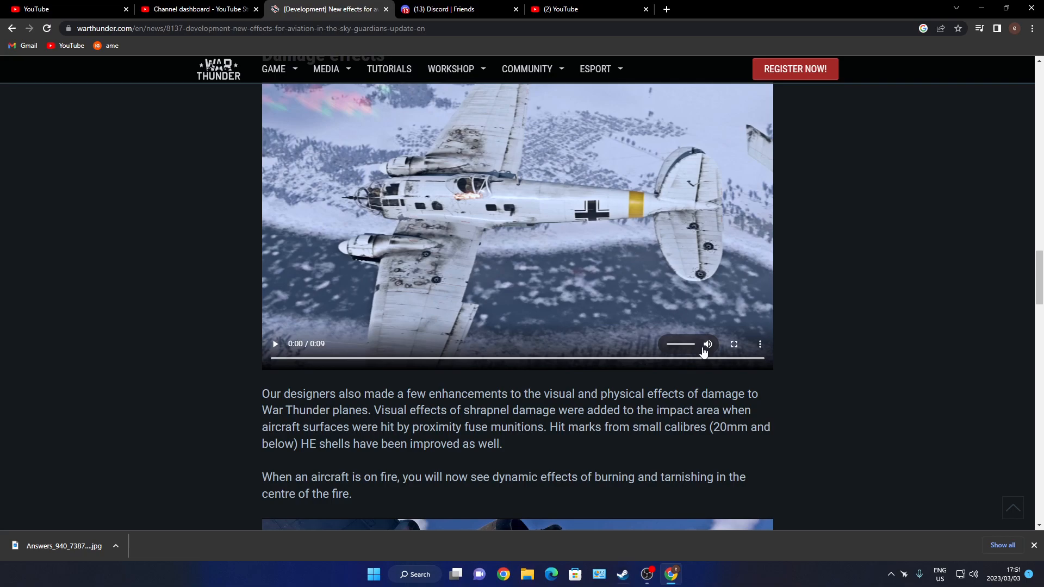
{"action": "left_click", "coordinate": [733, 344]}
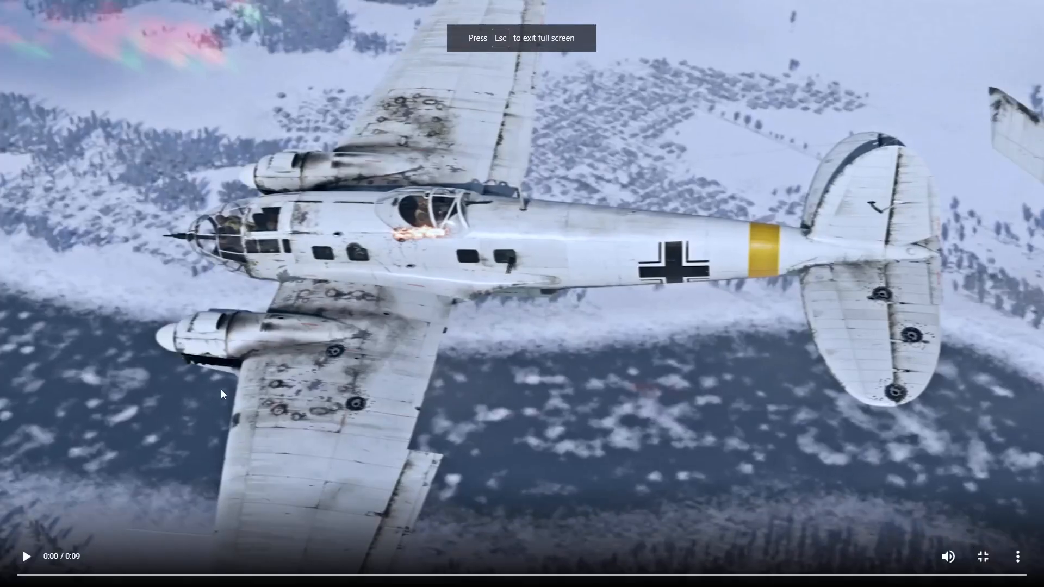
{"action": "left_click", "coordinate": [26, 556]}
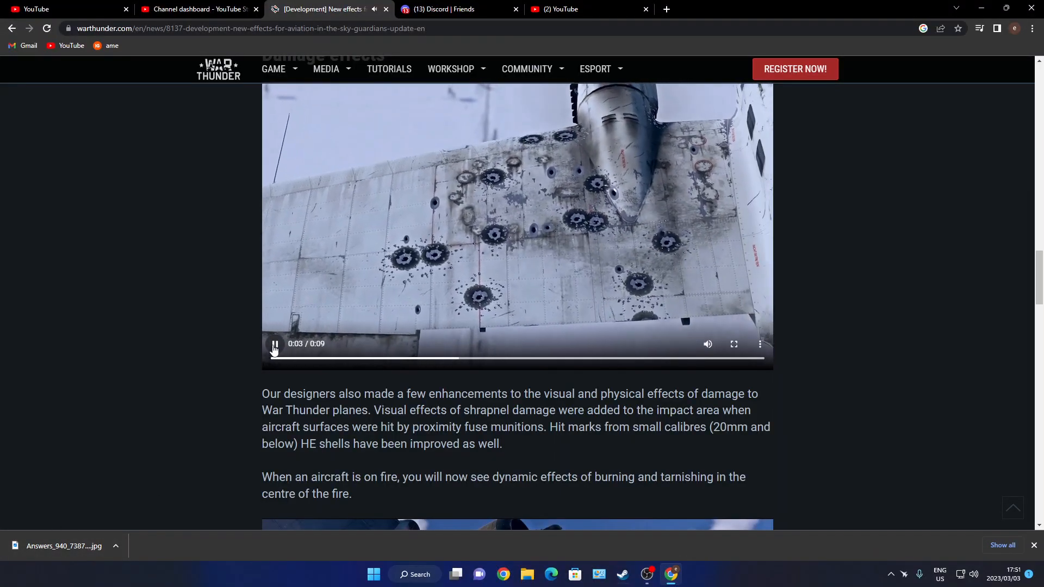
{"action": "left_click", "coordinate": [274, 344]}
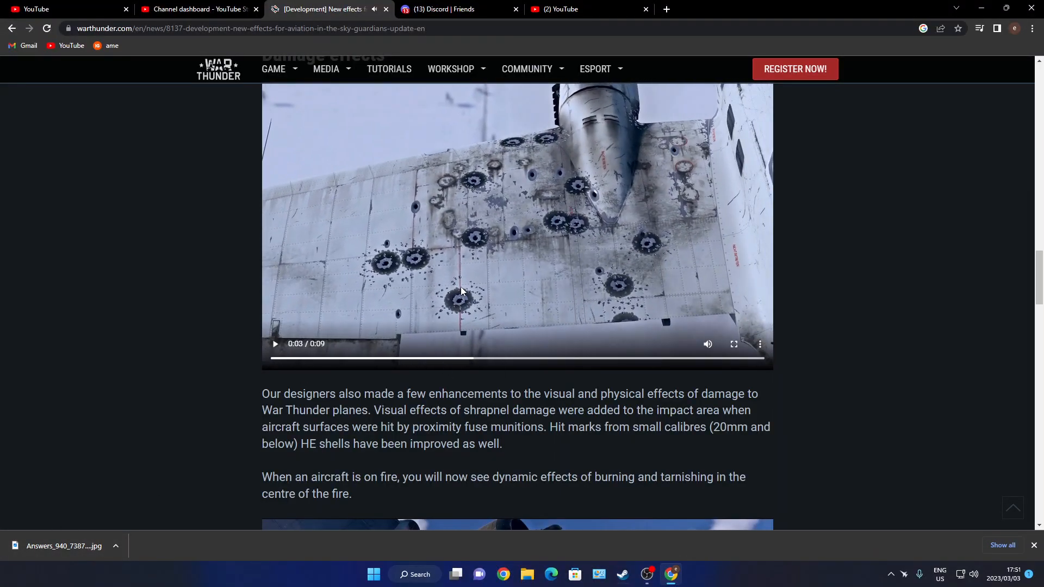
{"action": "mouse_move", "coordinate": [526, 217]}
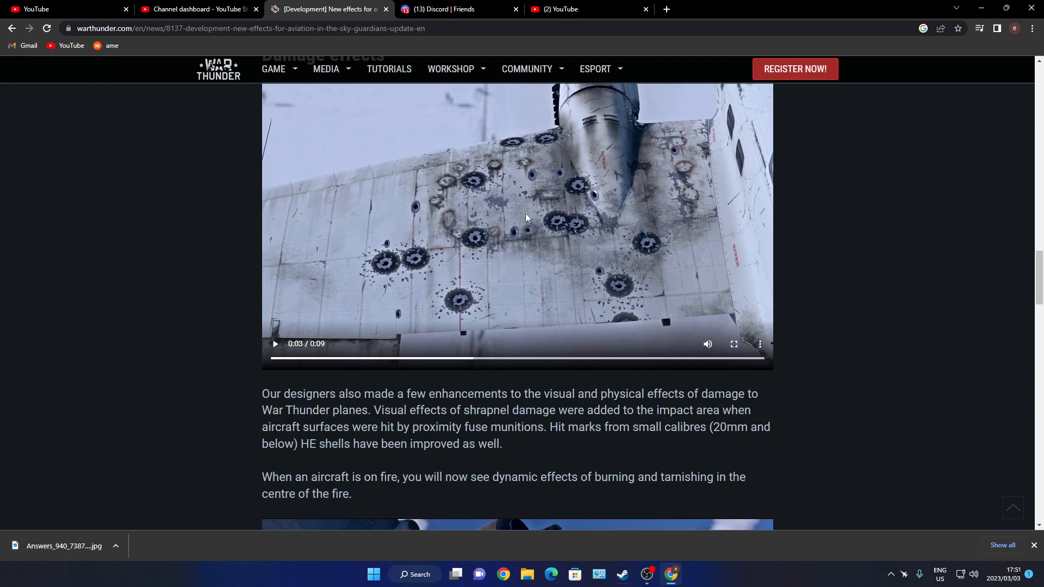
{"action": "scroll", "scroll_direction": "down", "scroll_amount": 3}
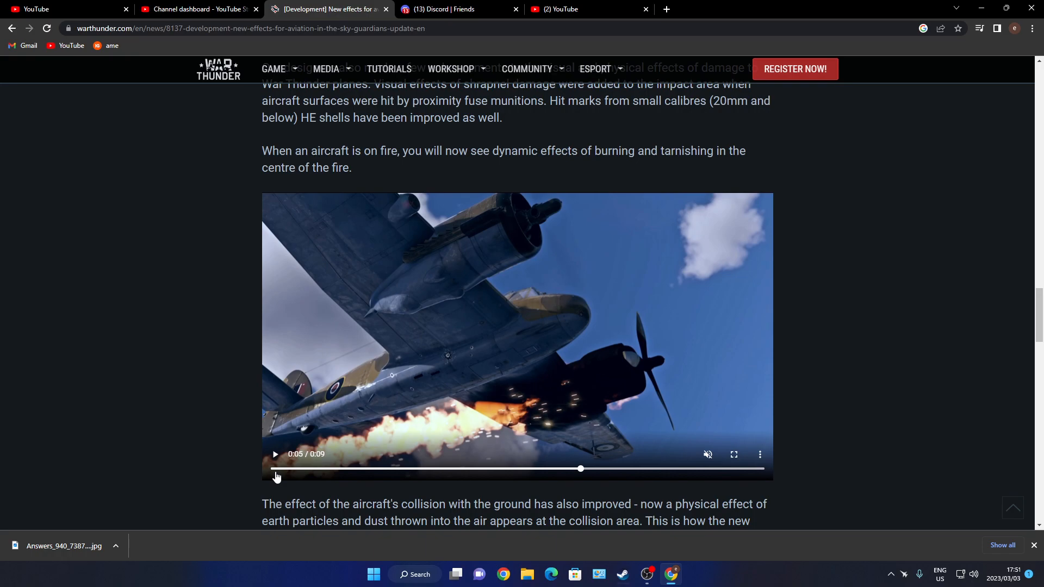
- Rewind the burning-aircraft clip to its start and play it full-screen
{"action": "scroll", "scroll_direction": "down", "scroll_amount": 3}
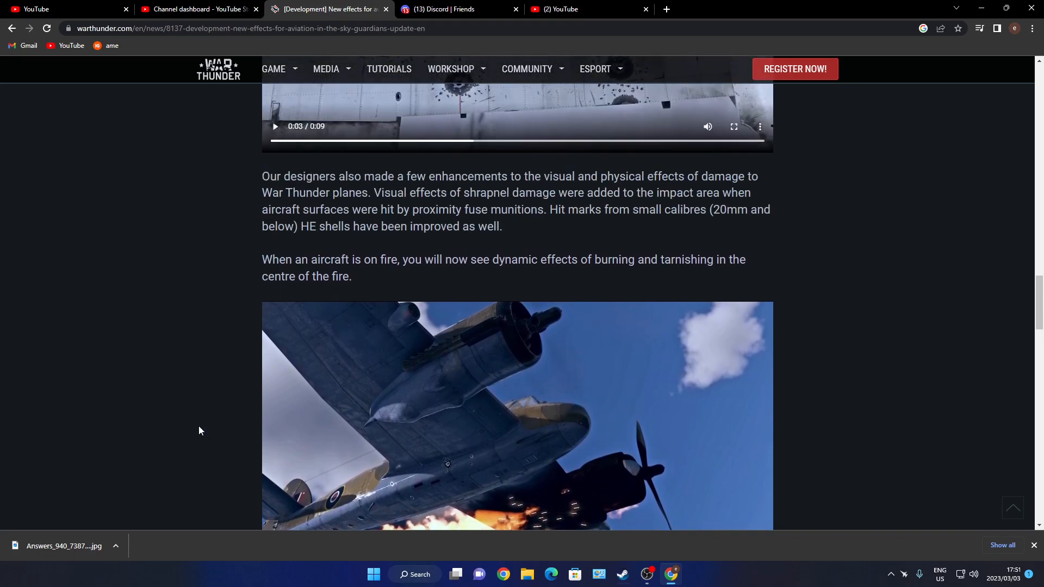
{"action": "mouse_move", "coordinate": [458, 297]}
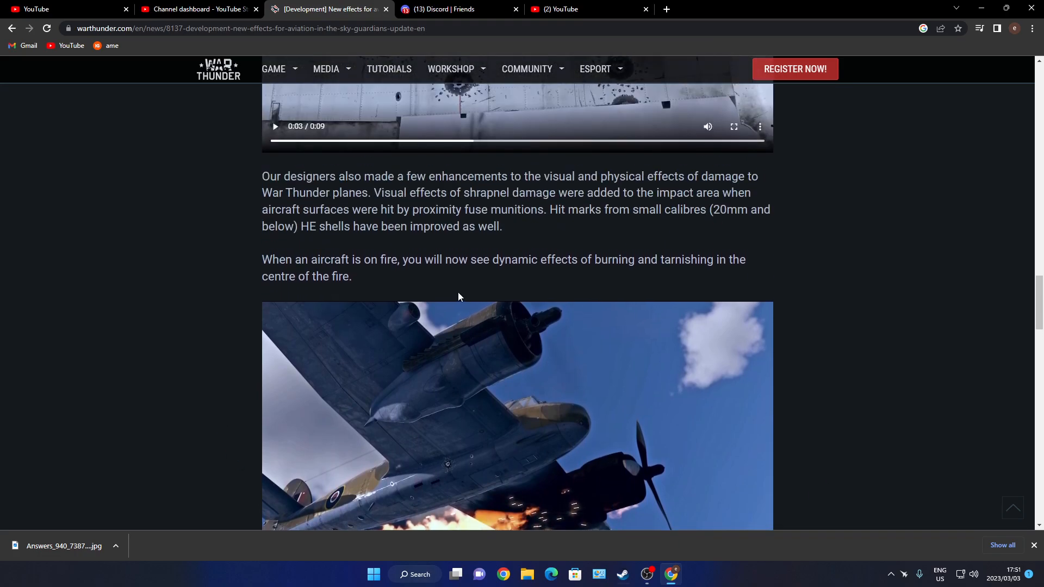
{"action": "scroll", "scroll_direction": "down", "scroll_amount": 3}
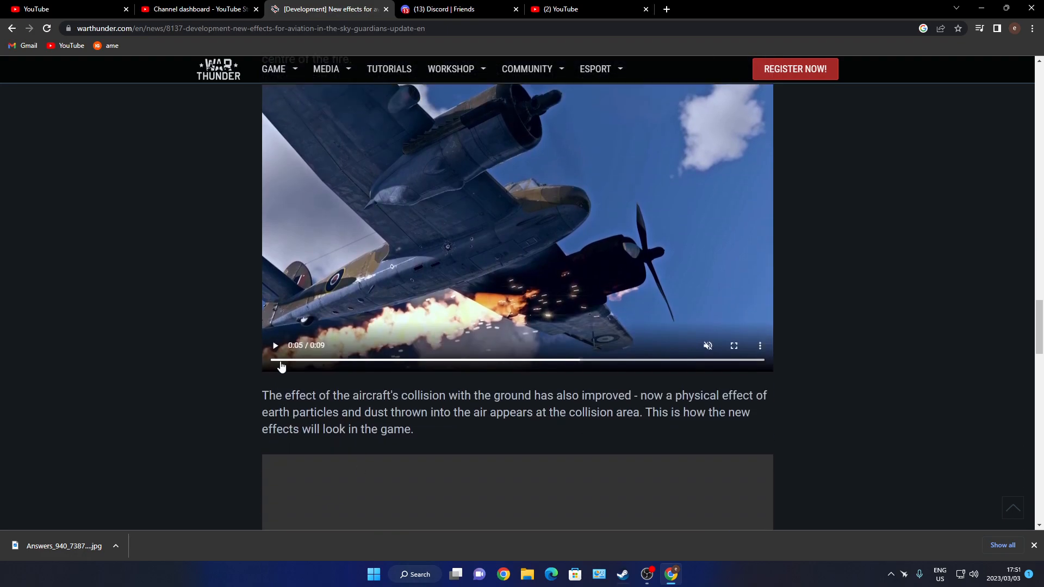
{"action": "left_click", "coordinate": [274, 344]}
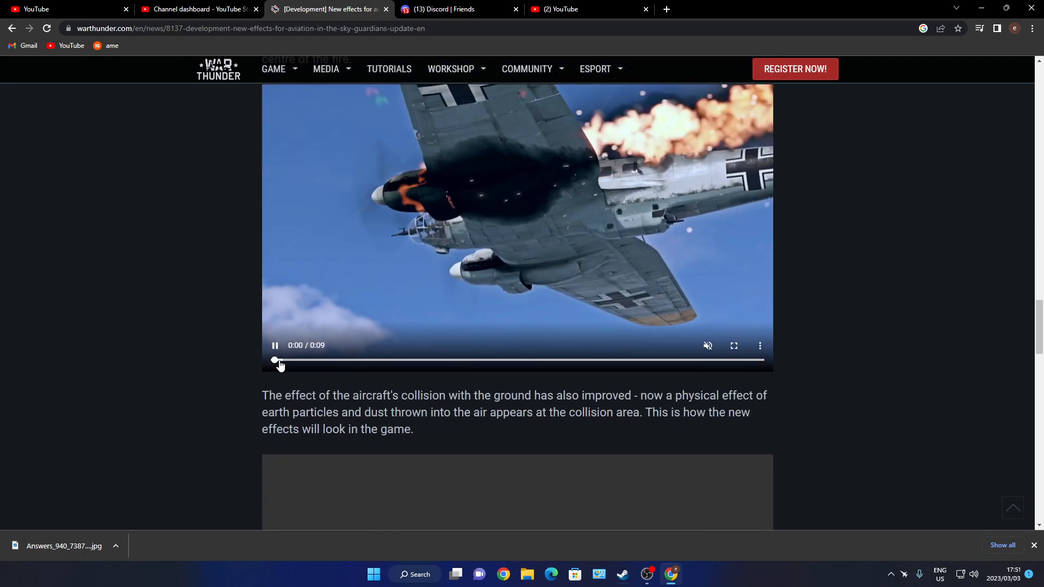
{"action": "left_click", "coordinate": [274, 345]}
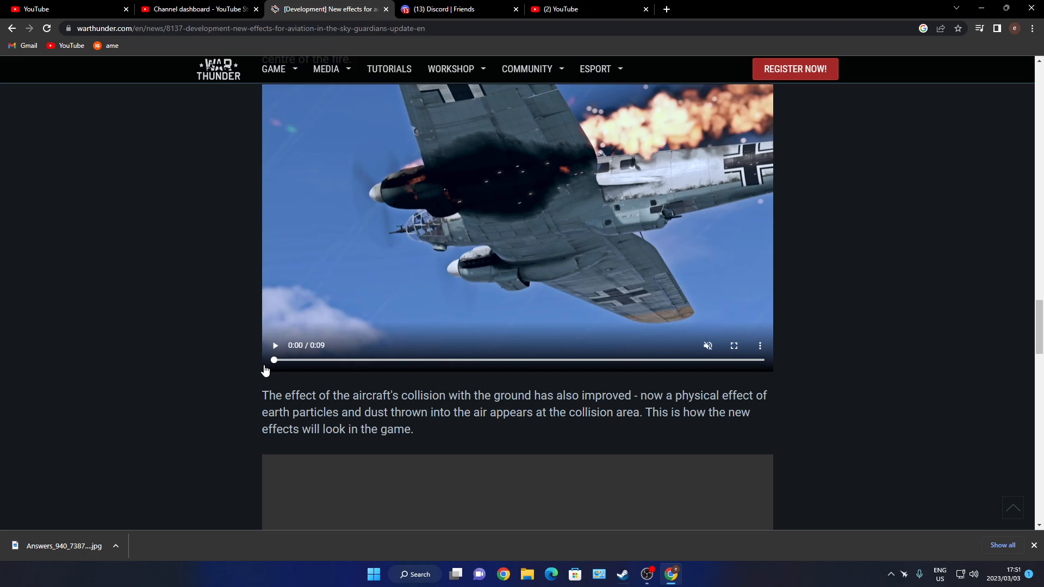
{"action": "scroll", "scroll_direction": "down", "scroll_amount": 3}
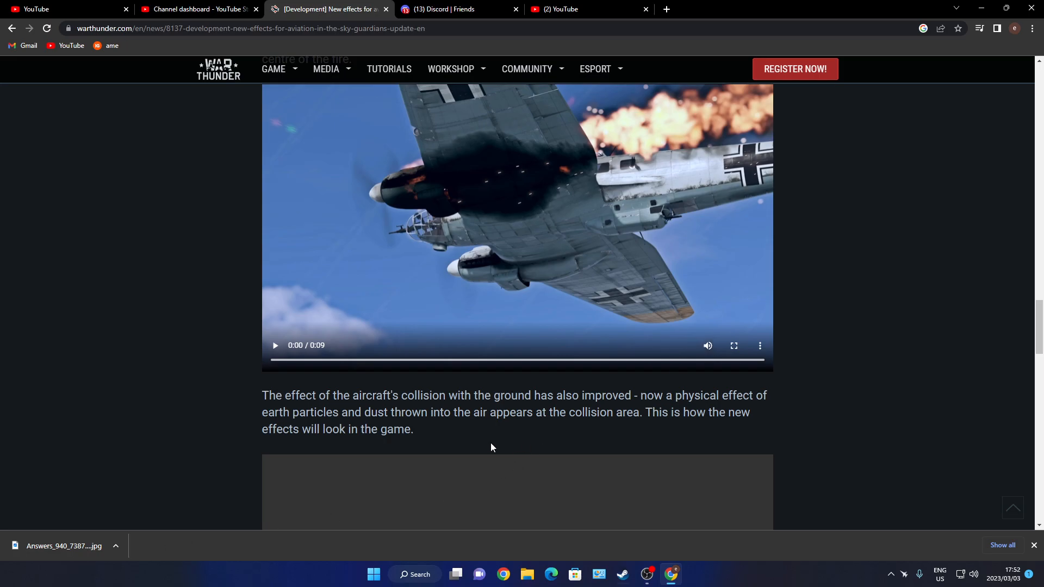
{"action": "scroll", "scroll_direction": "down", "scroll_amount": 3}
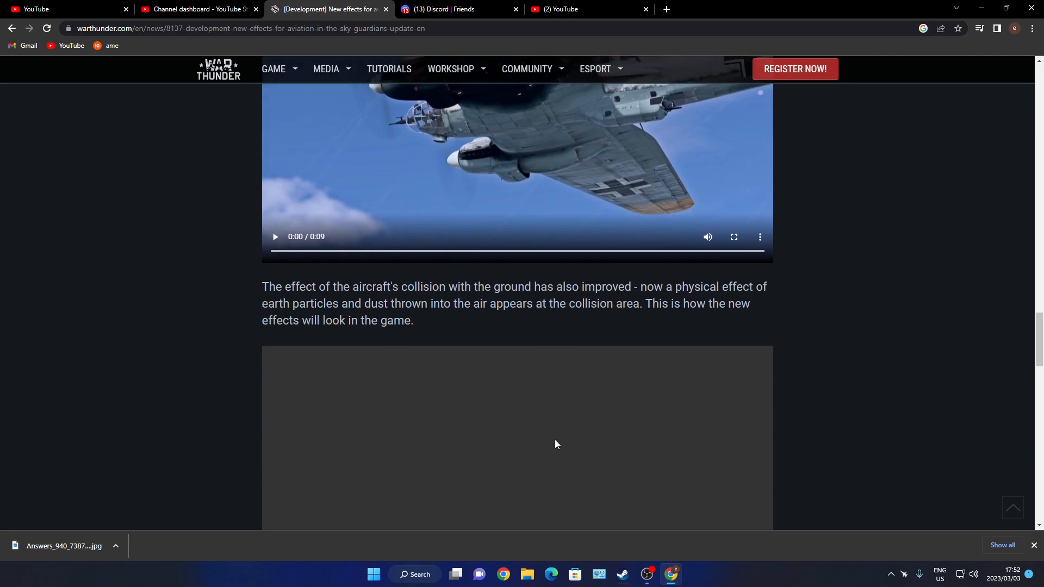
{"action": "mouse_move", "coordinate": [754, 237]}
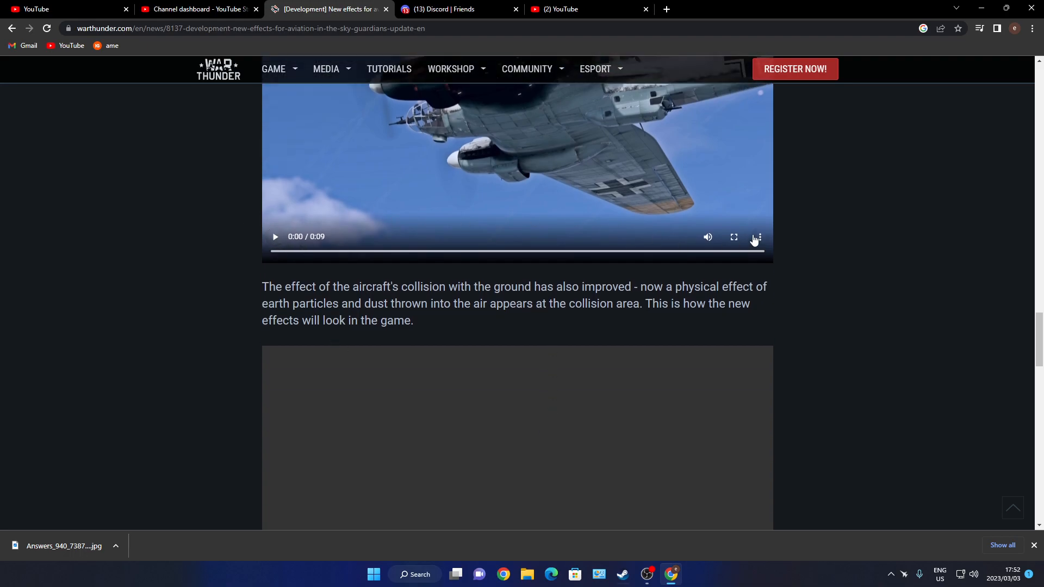
{"action": "left_click", "coordinate": [732, 237]}
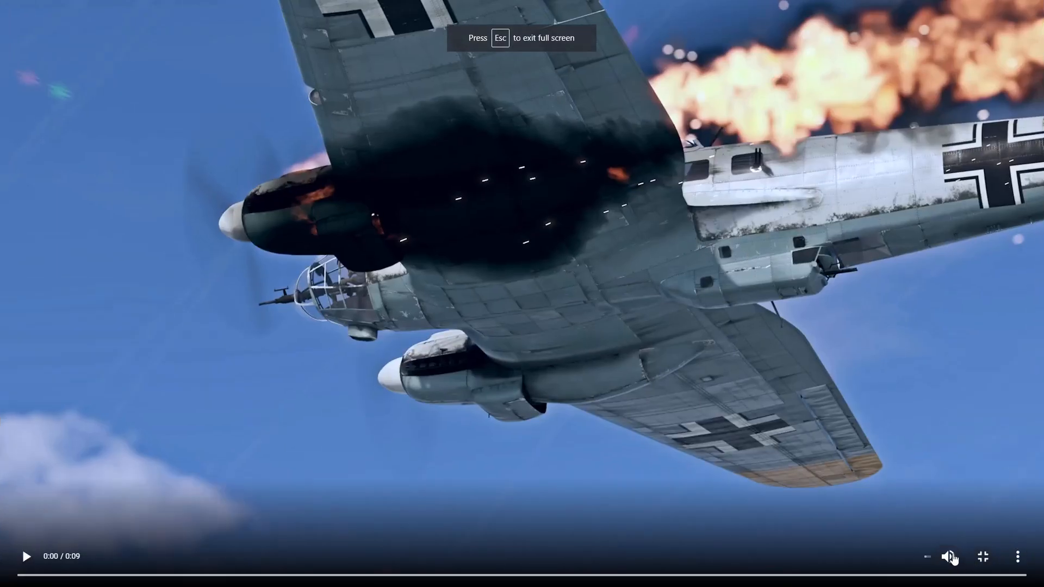
{"action": "left_click", "coordinate": [26, 556]}
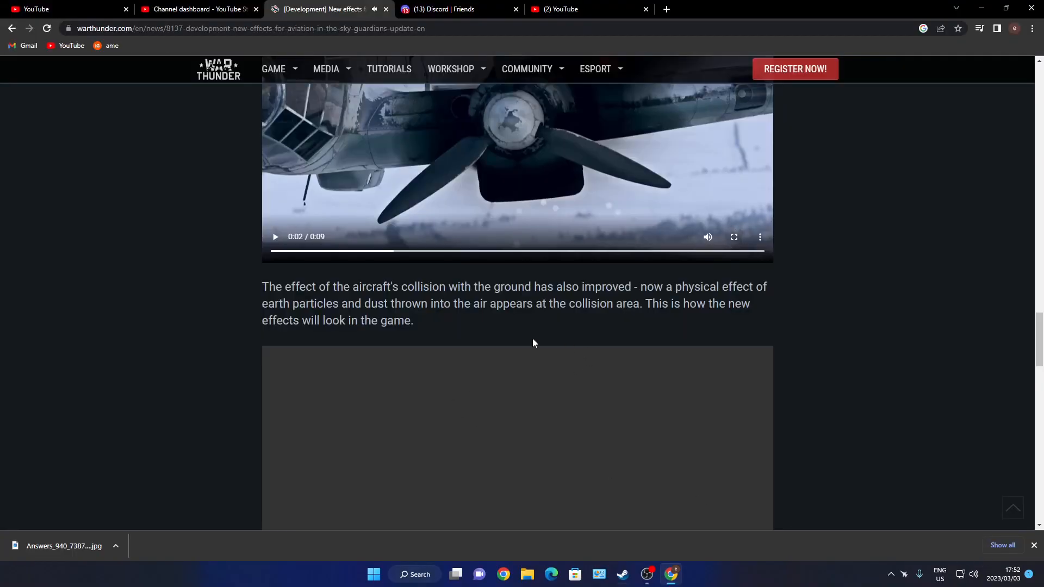
- Scroll down to the Read more links and back up to the Ejection seats video
{"action": "scroll", "scroll_direction": "down", "scroll_amount": 3}
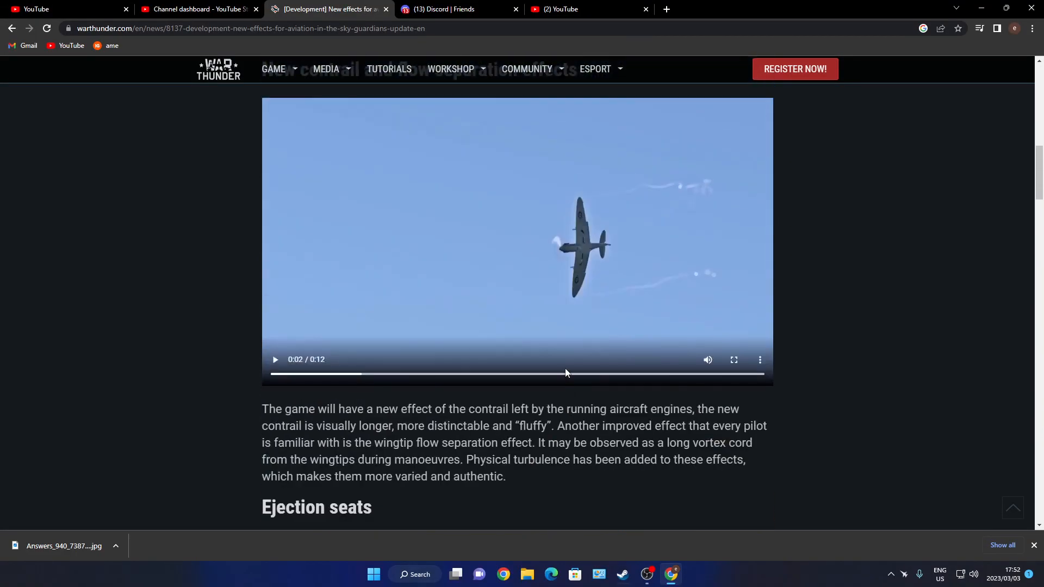
{"action": "scroll", "scroll_direction": "down", "scroll_amount": 3}
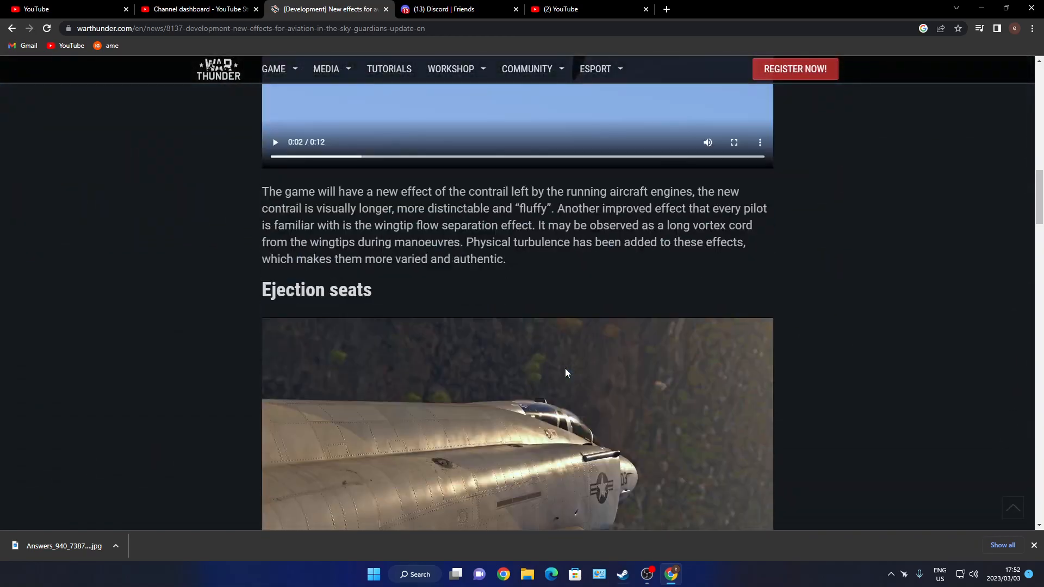
{"action": "scroll", "scroll_direction": "down", "scroll_amount": 3}
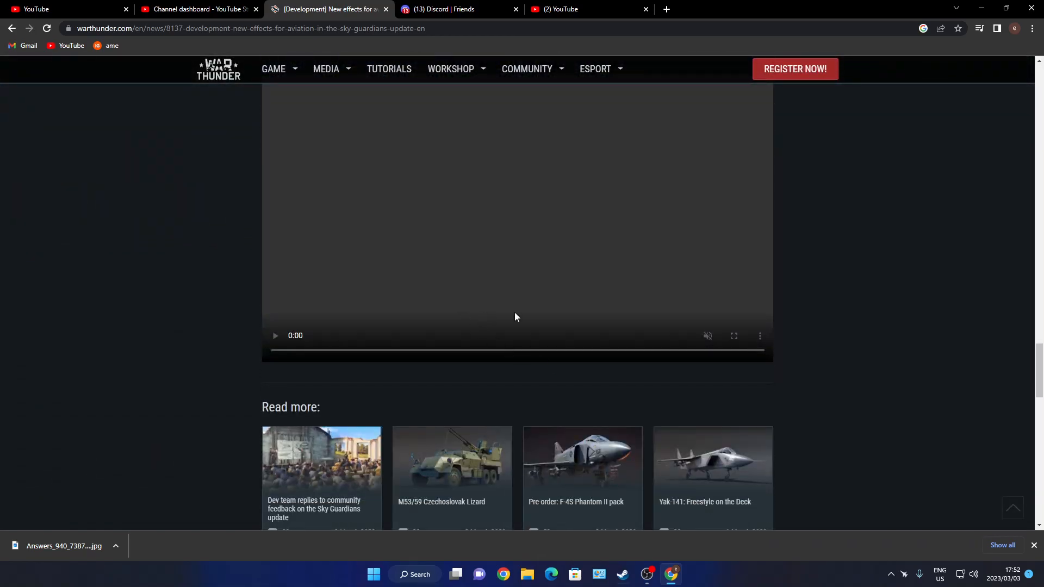
{"action": "scroll", "scroll_direction": "up", "scroll_amount": 3}
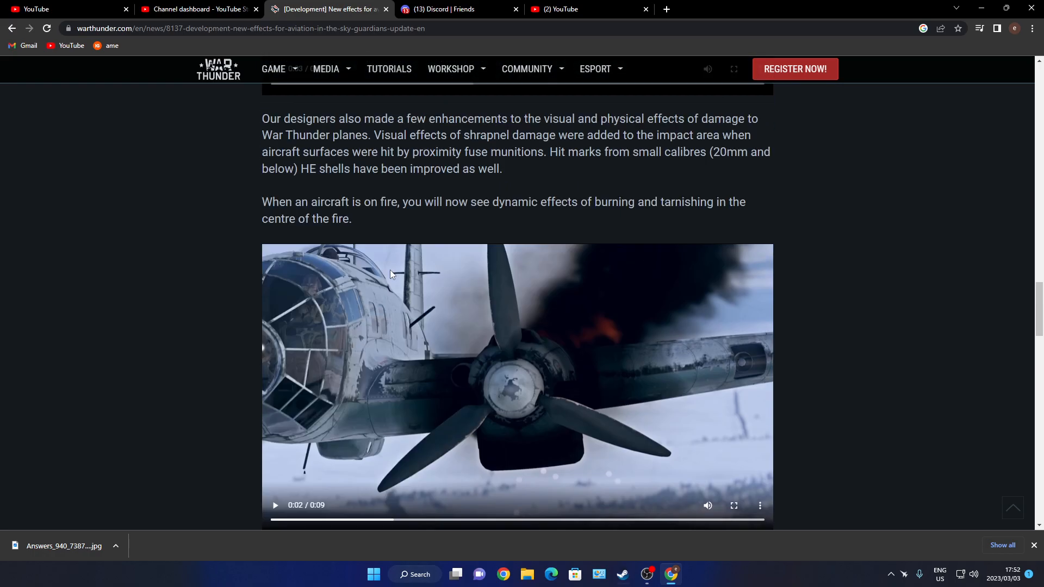
{"action": "scroll", "scroll_direction": "down", "scroll_amount": 3}
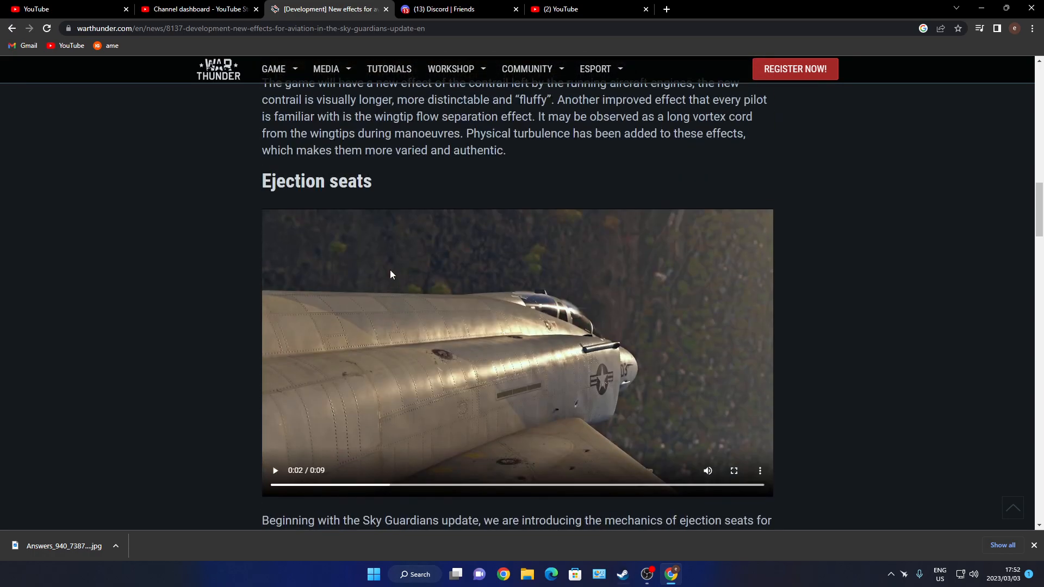